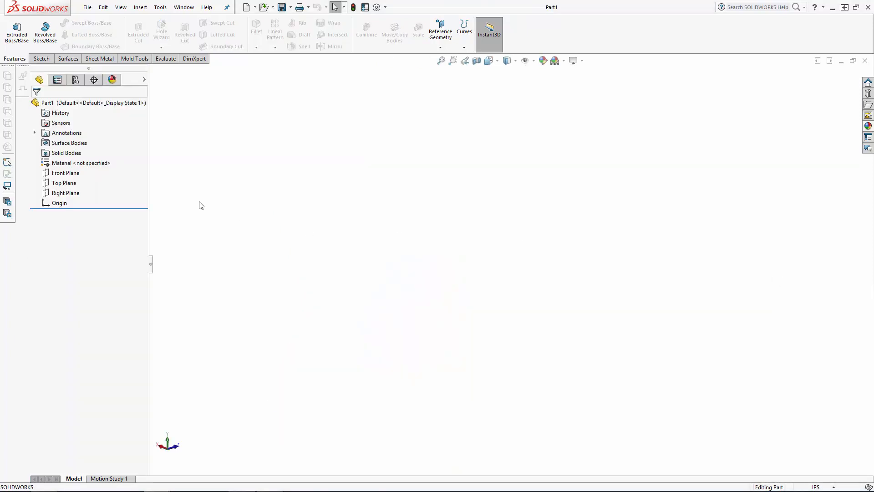
Start a new sketch on the Right Plane.
click(66, 192)
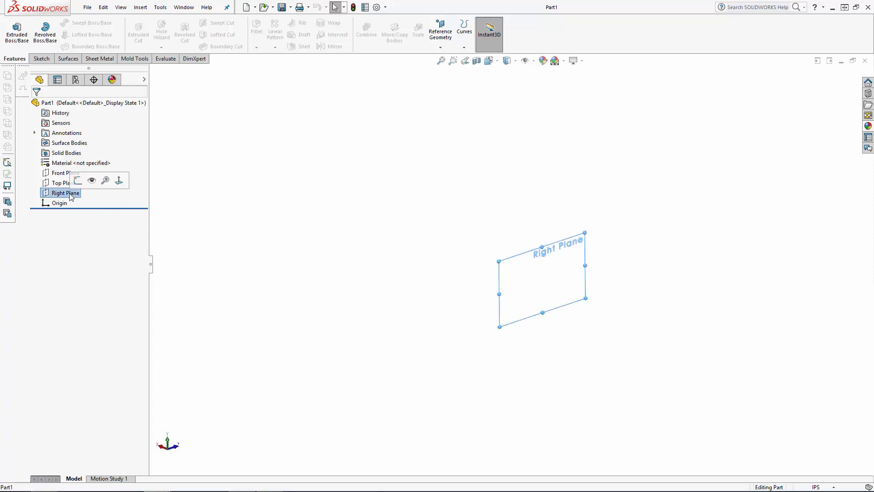
click(76, 178)
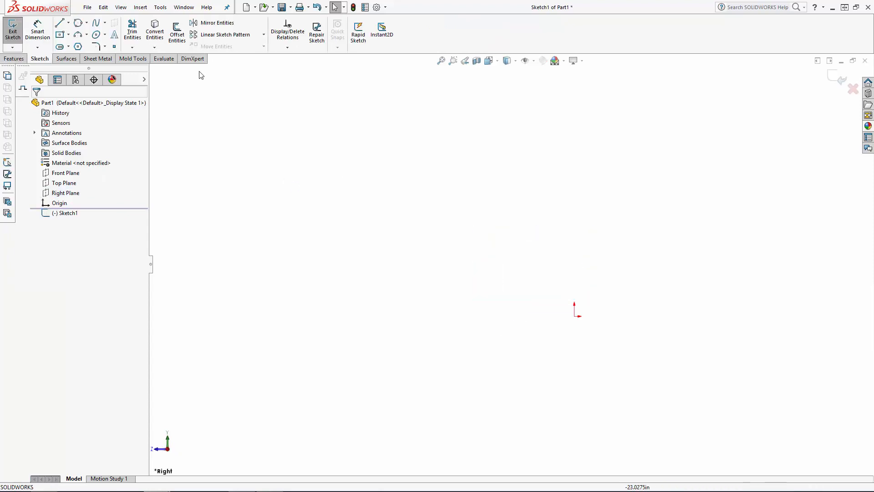
Insert the side-view helmet photo as a Sketch Picture sized 10.09 in and exit the sketch.
click(160, 6)
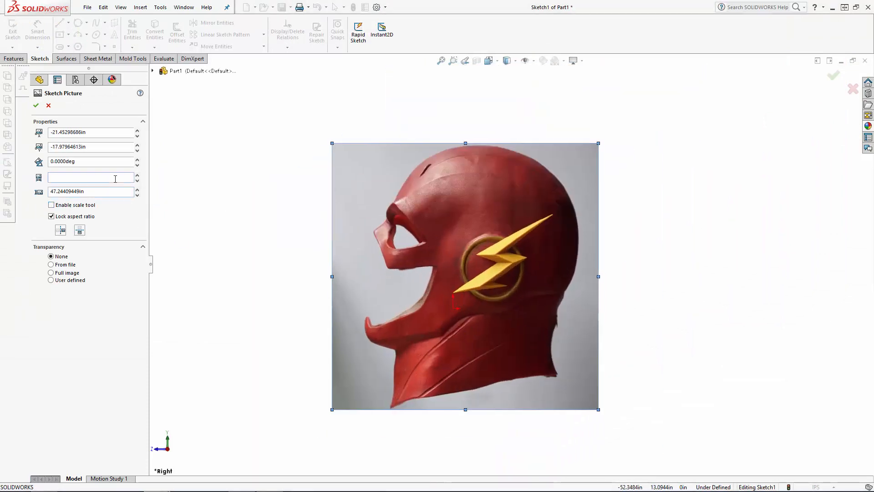
text(10.0900in)
click(91, 146)
text(-5.9500)
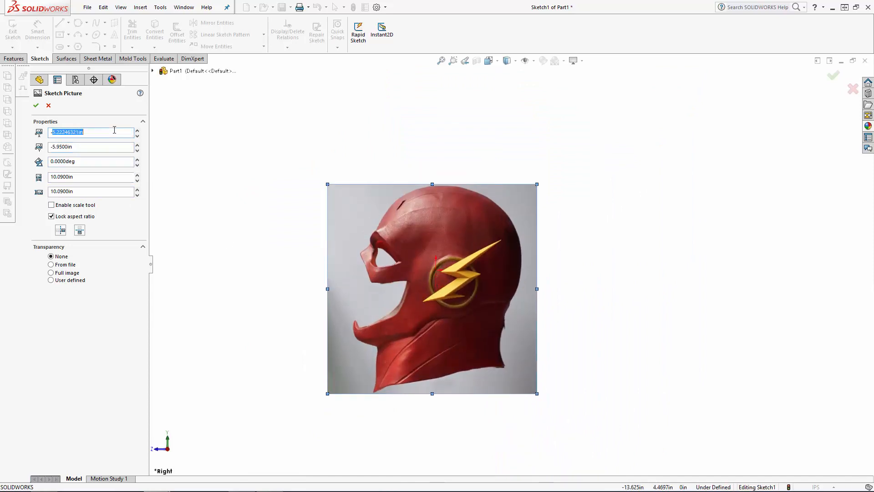
click(36, 106)
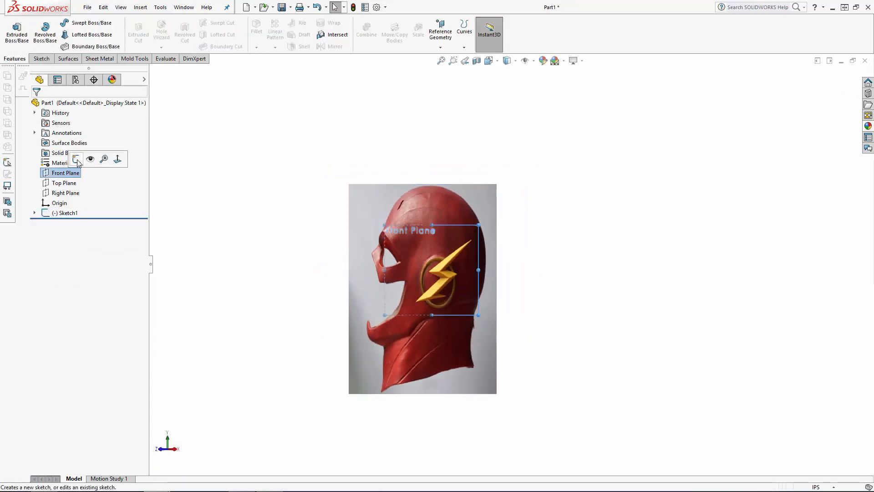
Place the front-view helmet photo at 10.10 in and 358° in Sketch2, then begin Sketch3 on the Right Plane.
click(161, 7)
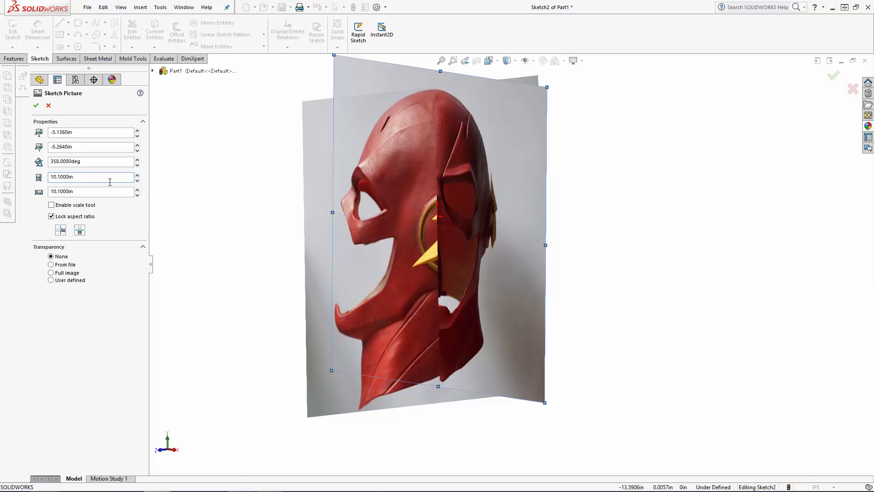
click(36, 106)
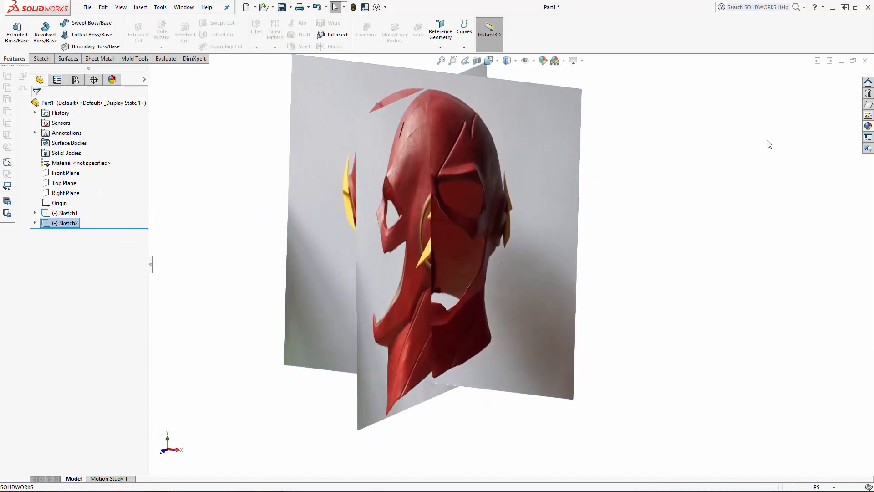
click(161, 213)
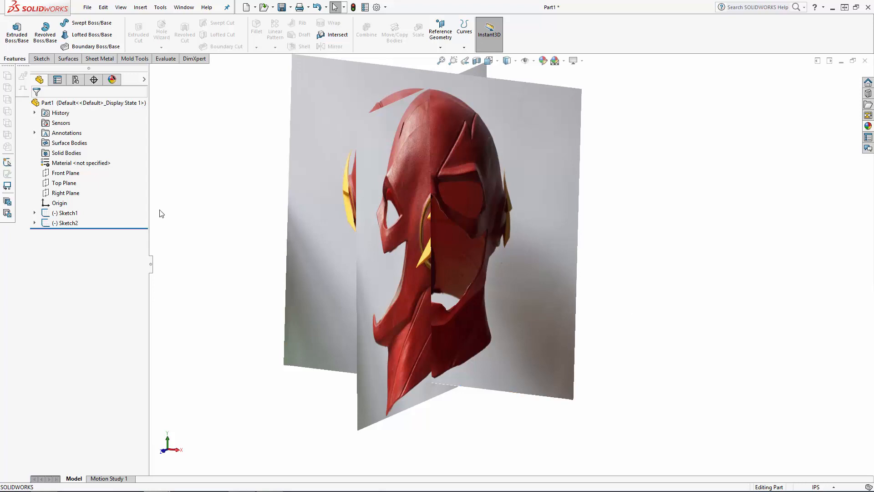
click(66, 192)
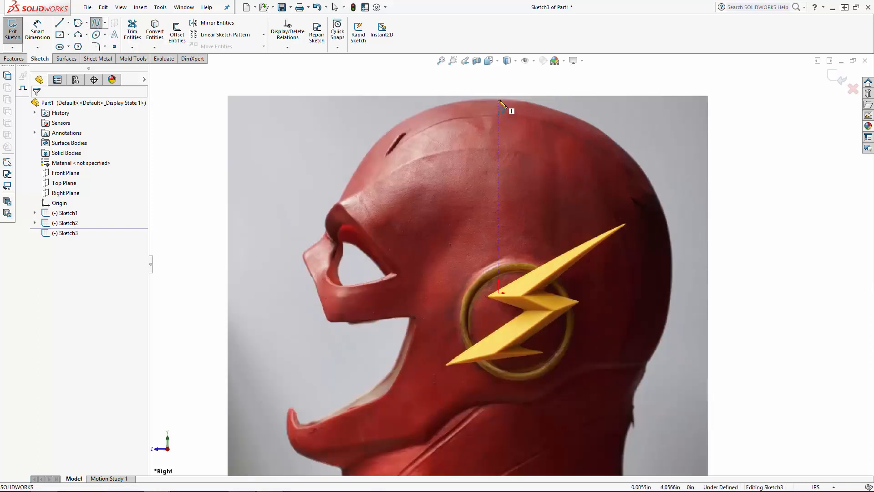
Trace a spline over the helmet's crown and back outline in Sketch3 and exit the sketch.
click(591, 129)
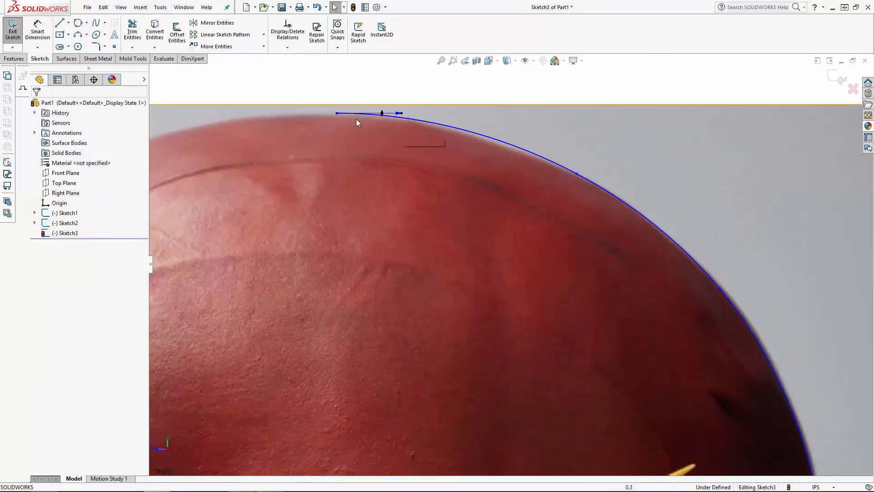
click(595, 184)
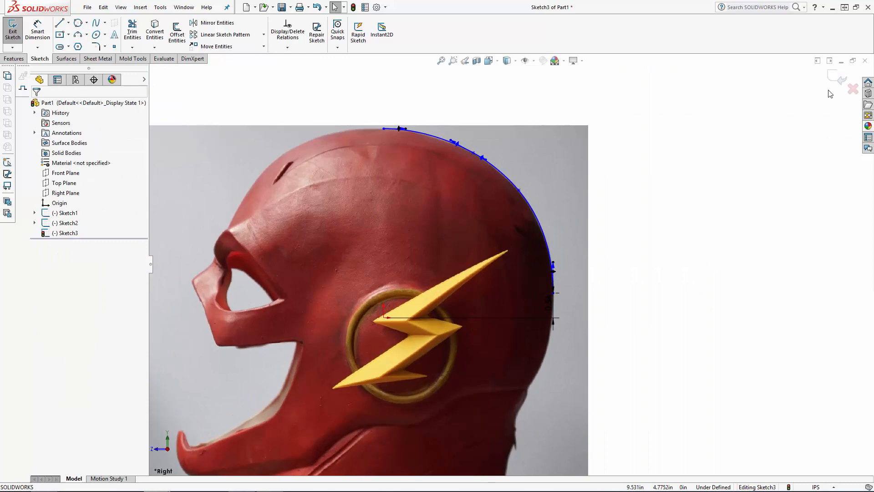
click(12, 29)
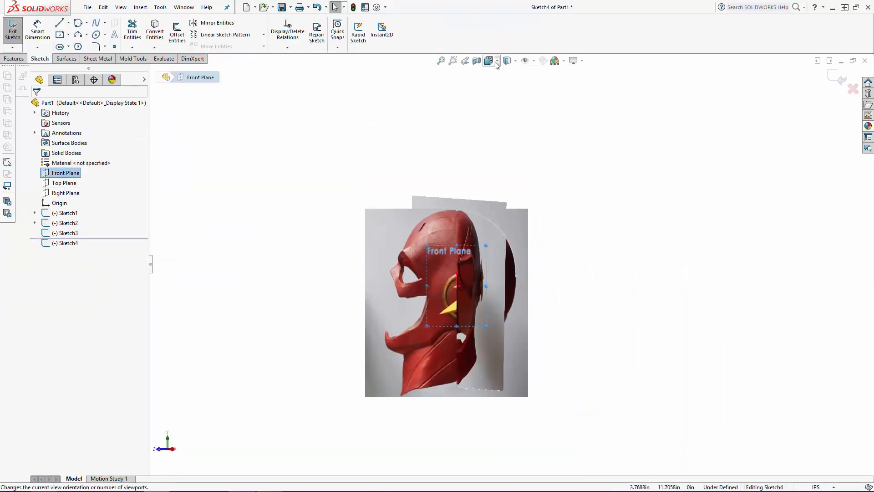
Trace a front-view spline from the crown down the helmet side with Tangent Driving, then exit Sketch4.
click(488, 61)
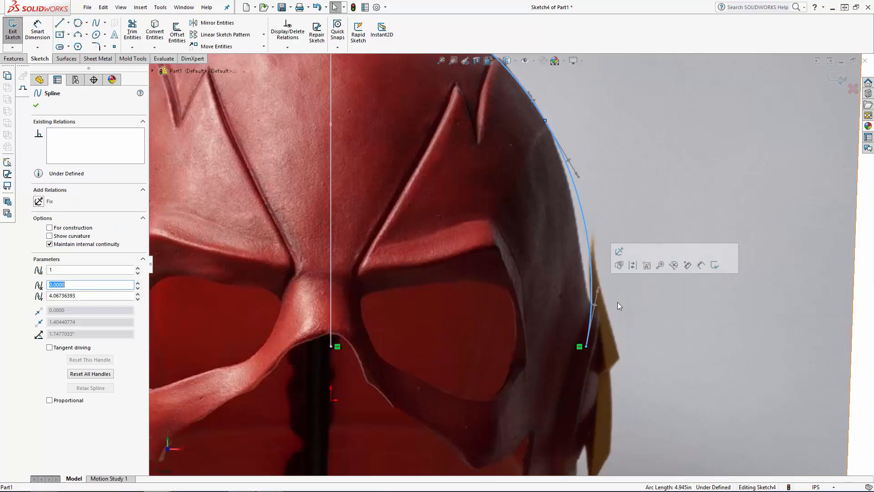
click(36, 106)
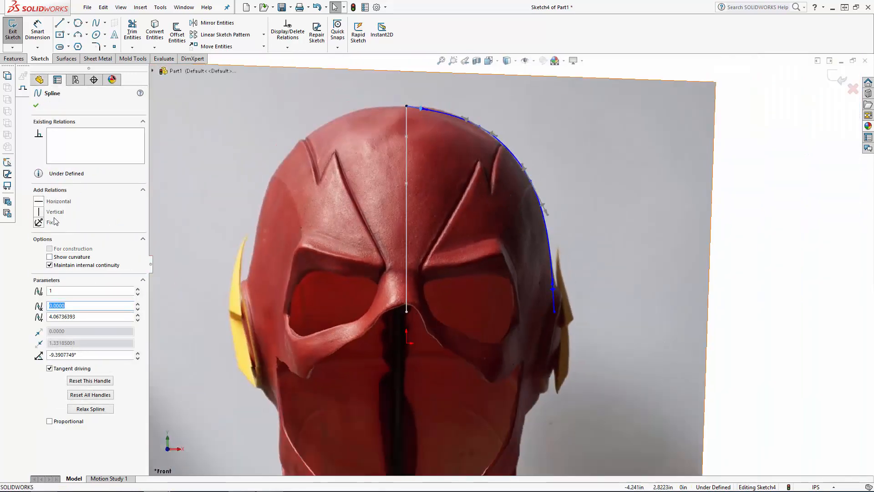
click(12, 29)
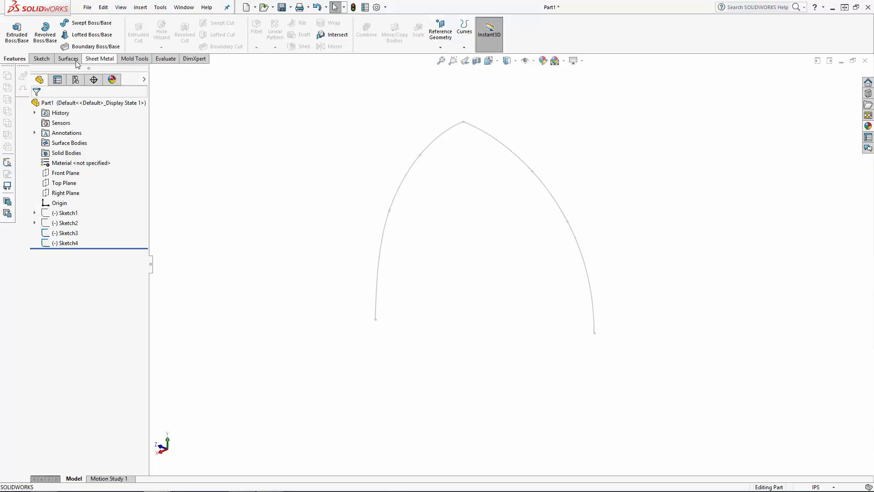
Create a boundary surface between the profiles with Normal To Profile tangency on both curves.
click(68, 59)
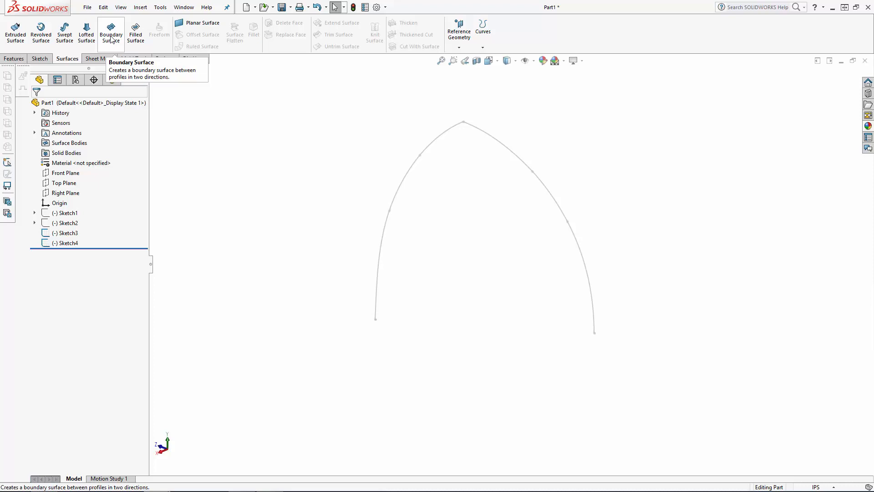
click(111, 32)
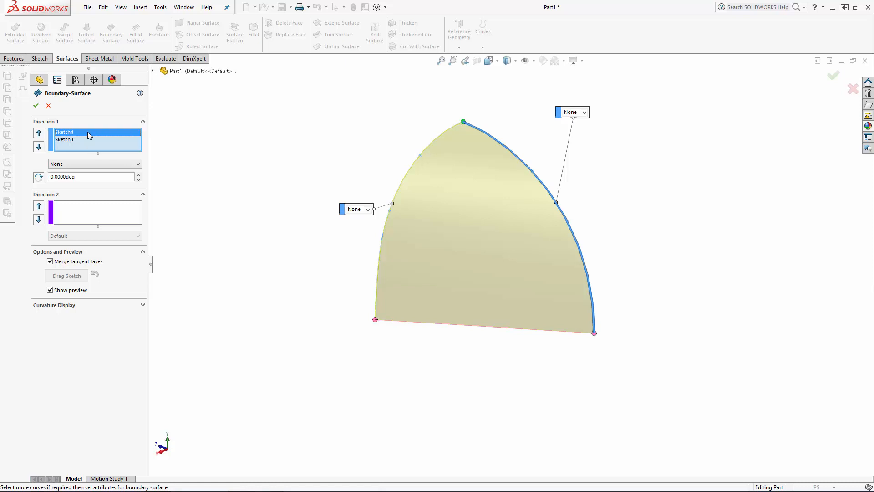
click(94, 163)
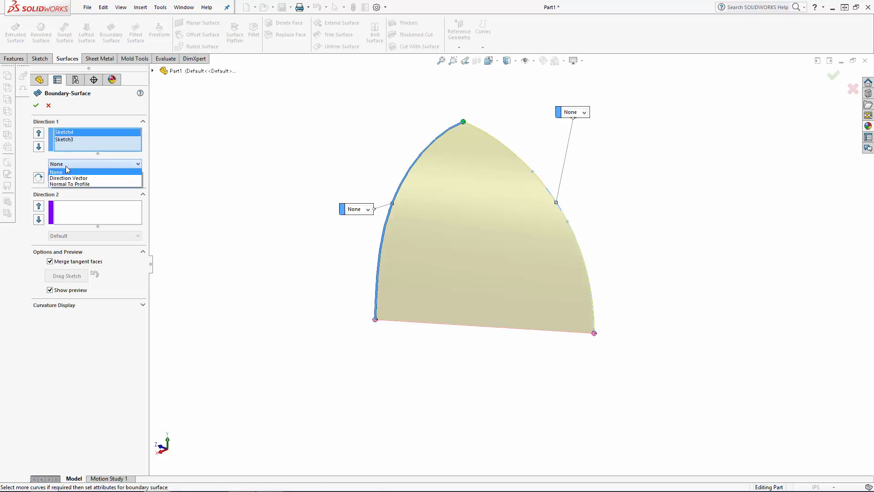
click(69, 184)
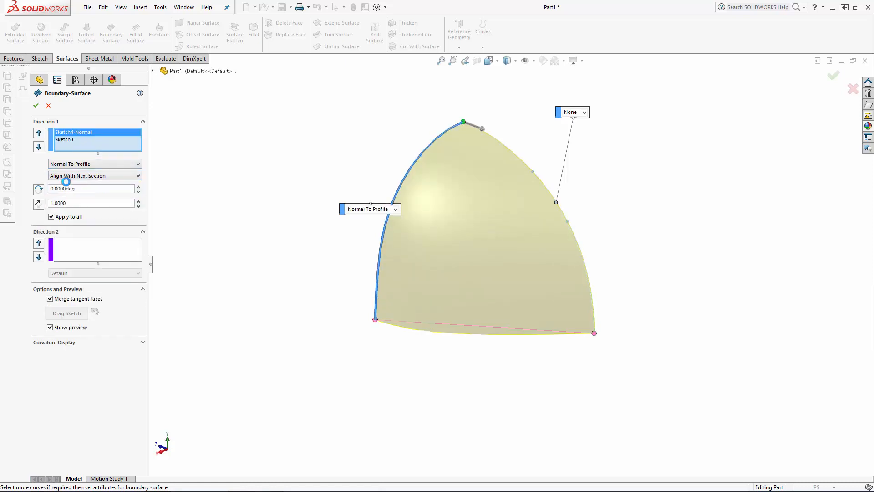
click(94, 163)
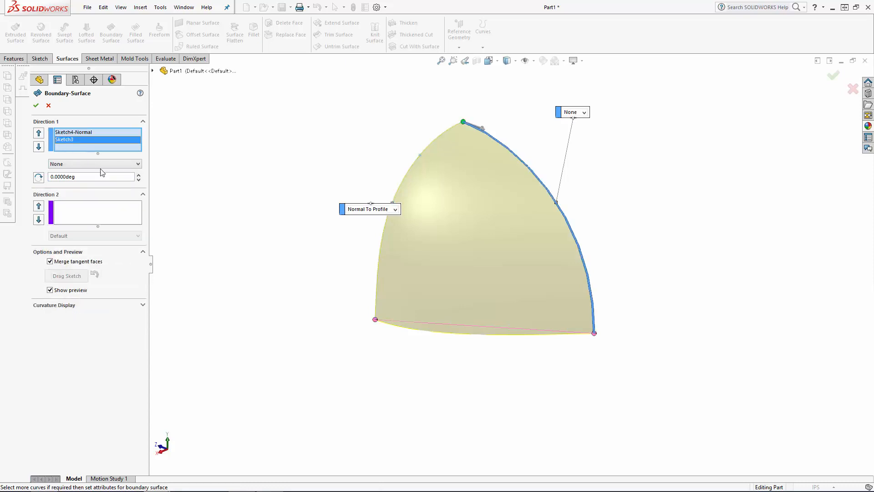
click(94, 163)
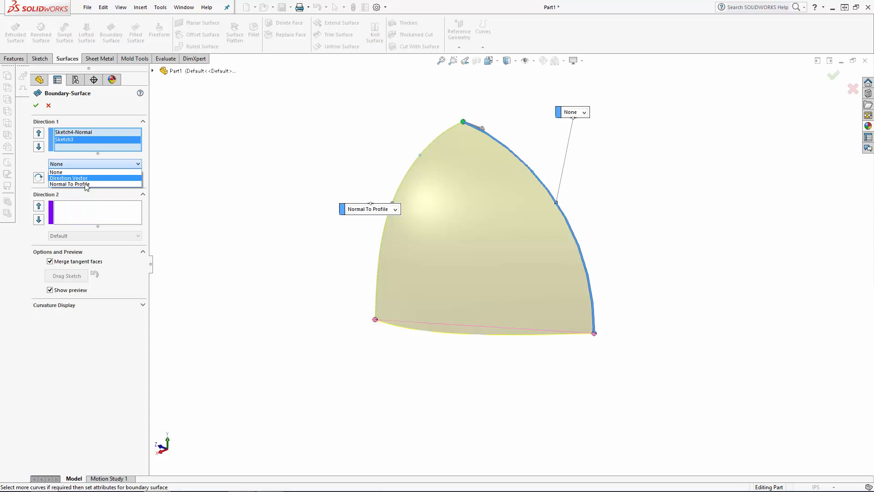
click(70, 184)
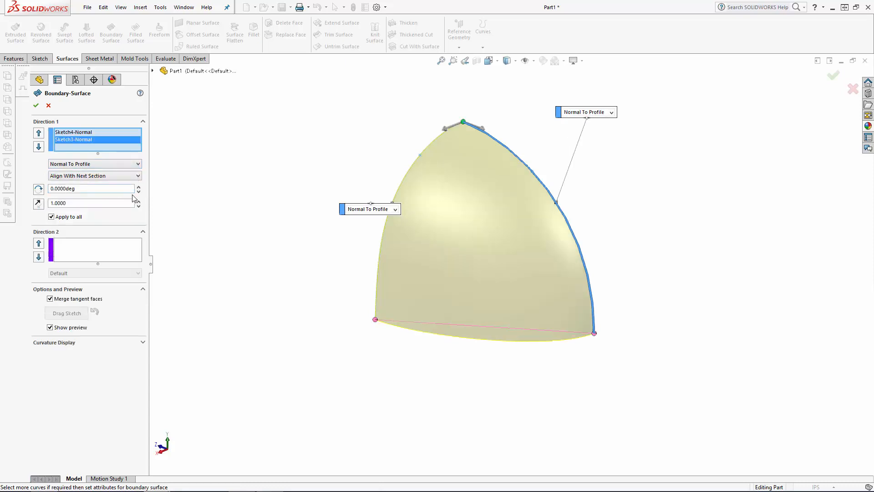
Raise the profiles' tangent length from 1 to 1.3 and accept the boundary surface.
click(90, 204)
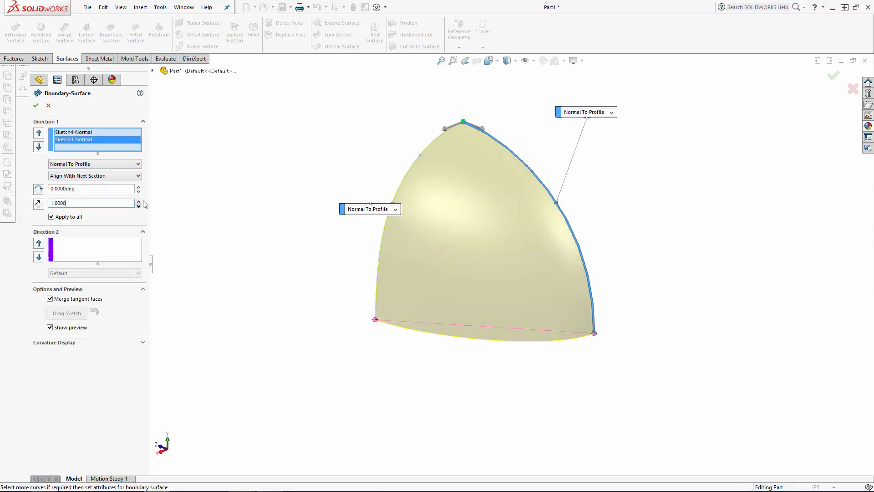
click(139, 200)
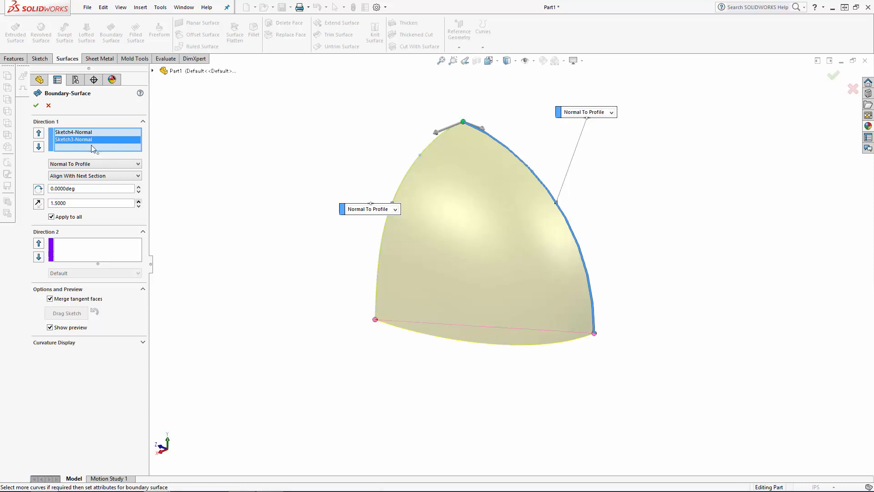
click(139, 205)
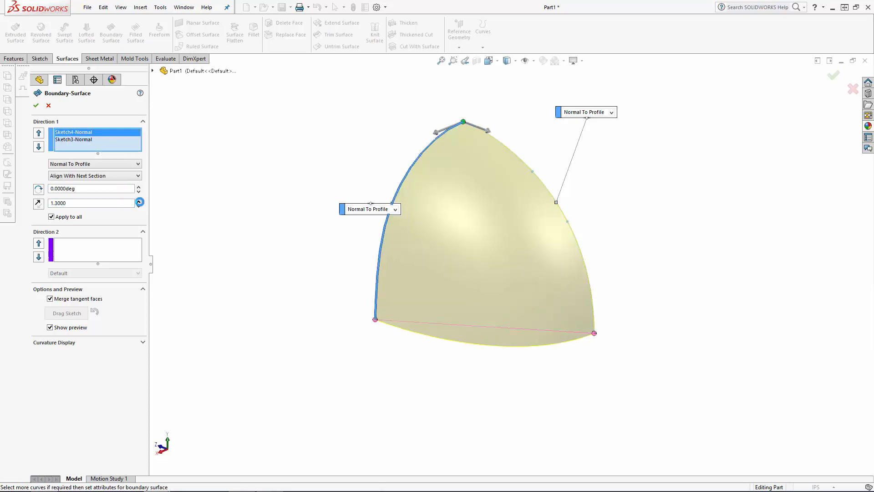
click(35, 106)
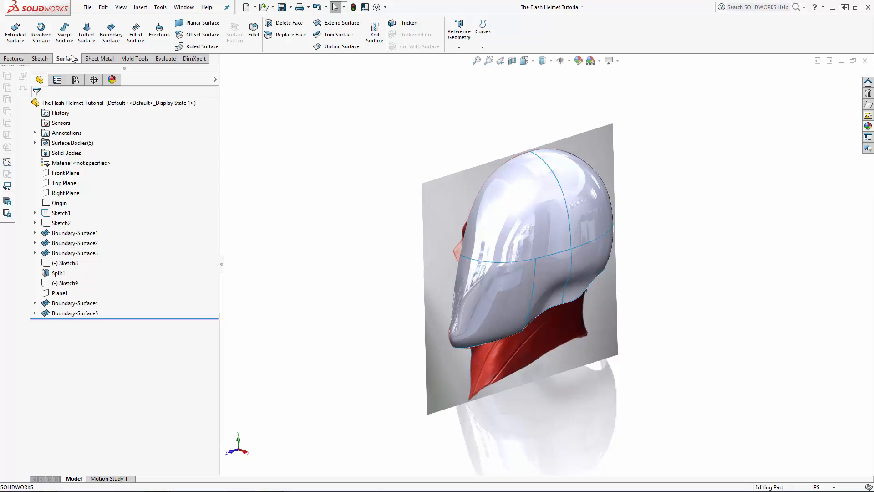
mouse_move(374, 33)
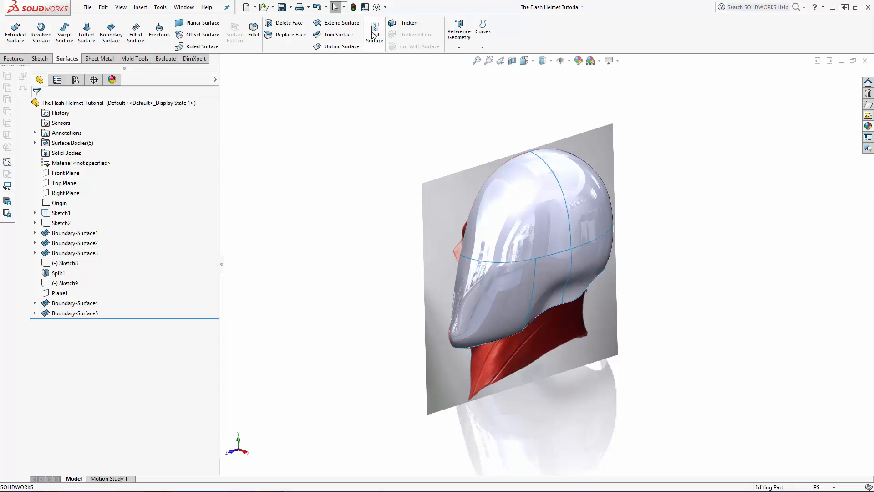
Knit Boundary-Surface1, 2, 4, 5 and Split1 into Surface-Knit1 with Merge entities, then face the Right Plane.
click(375, 28)
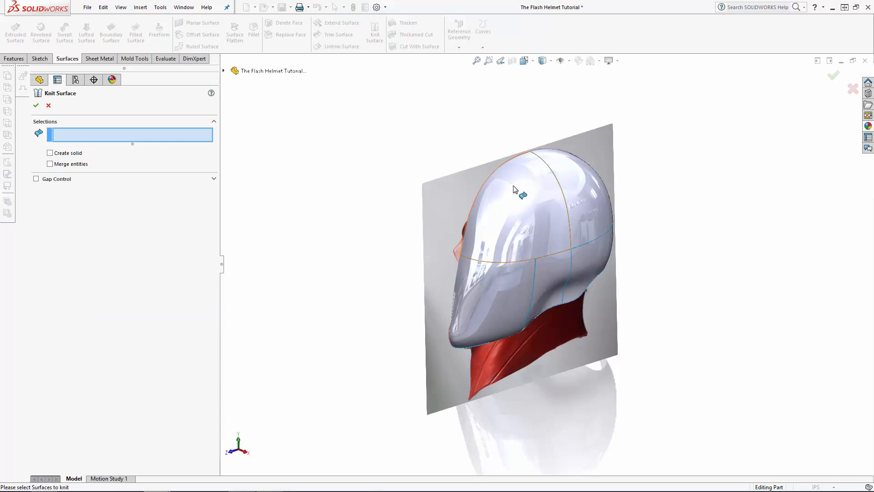
click(521, 195)
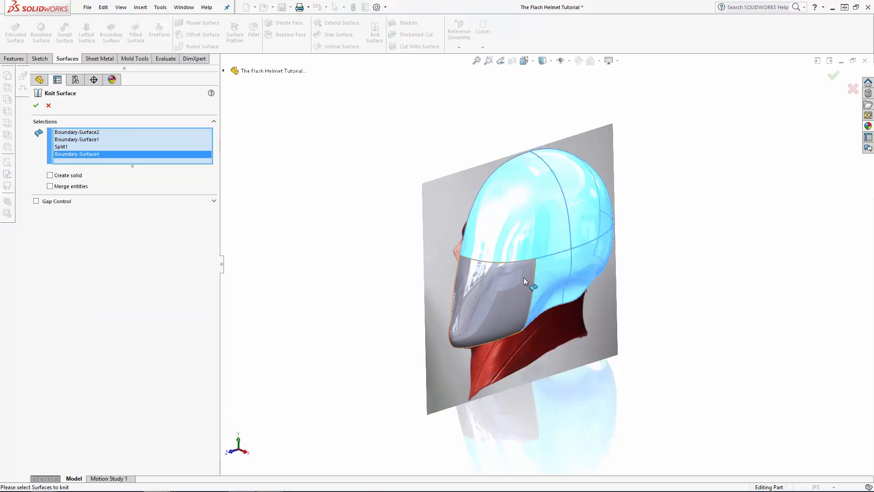
click(49, 193)
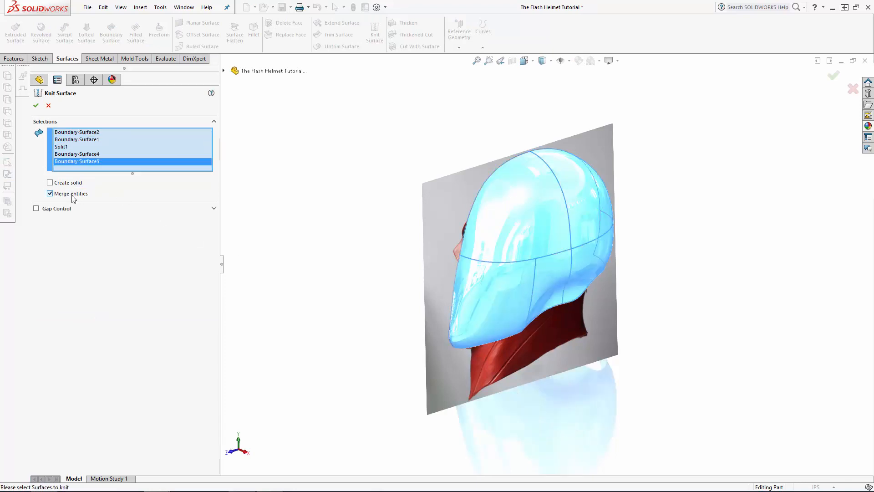
click(36, 105)
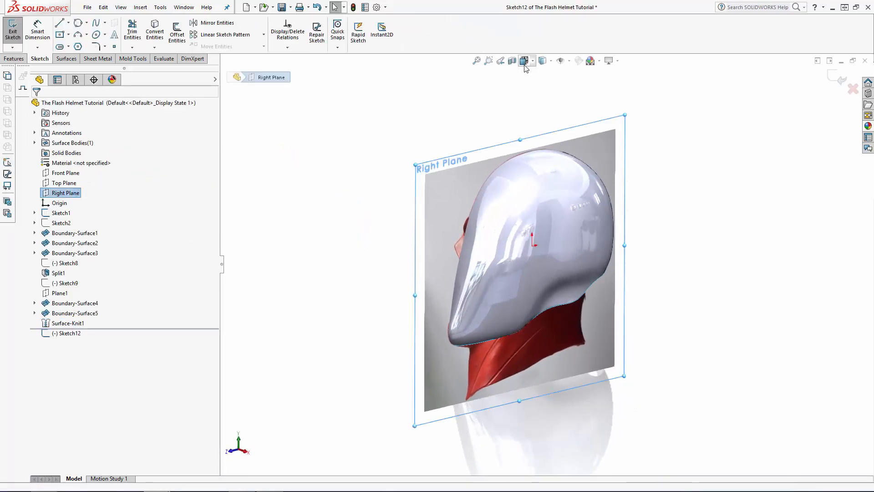
click(525, 60)
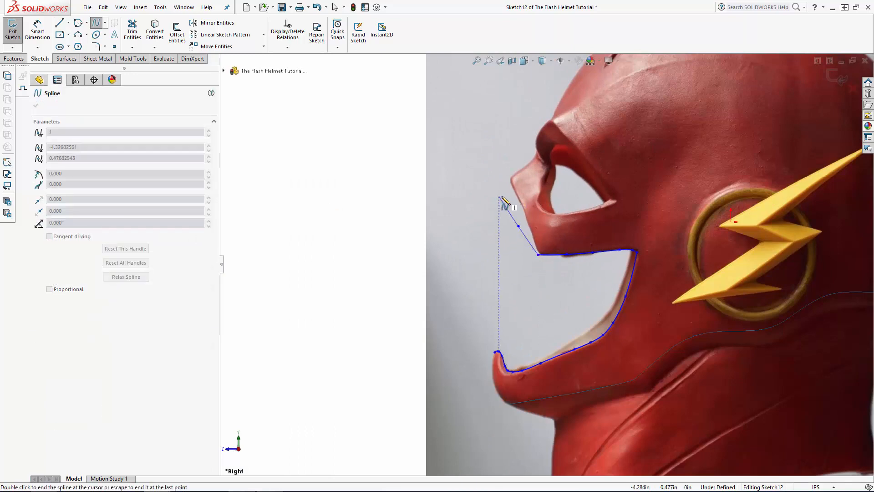
Split the knitted helmet with mouth Sketch12, cutting Body 1 and consuming the mouth piece.
click(35, 105)
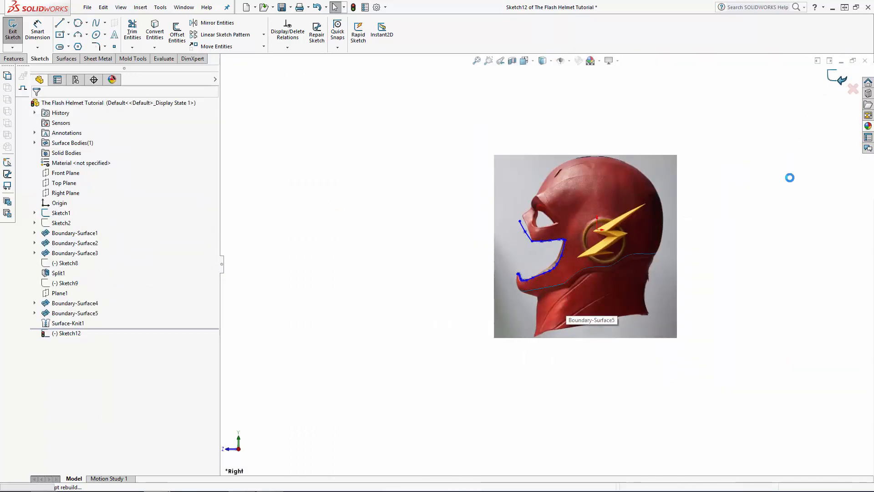
click(12, 31)
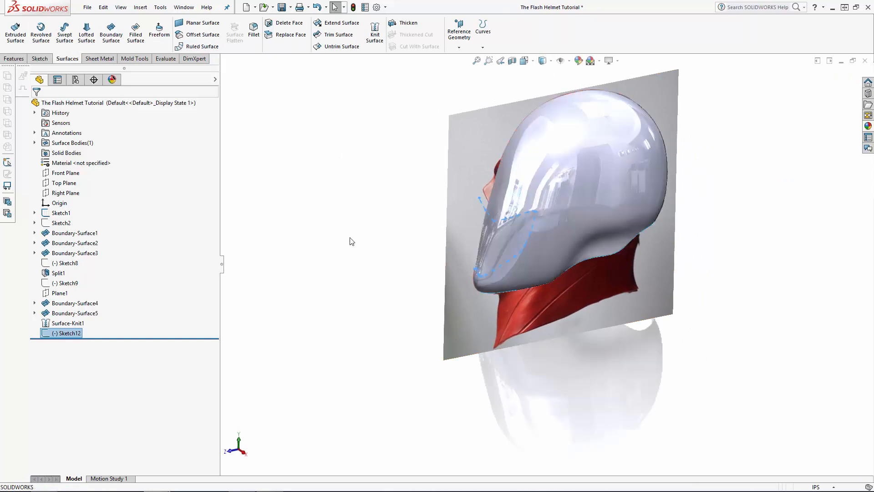
click(140, 8)
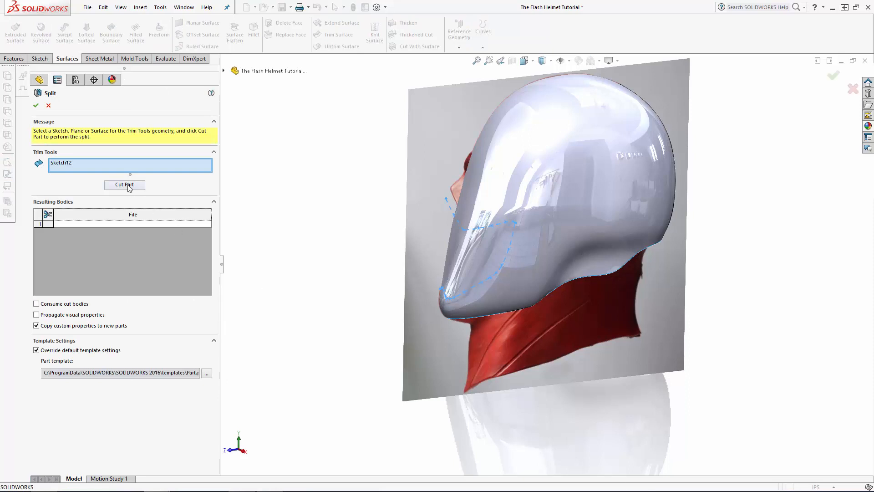
click(125, 185)
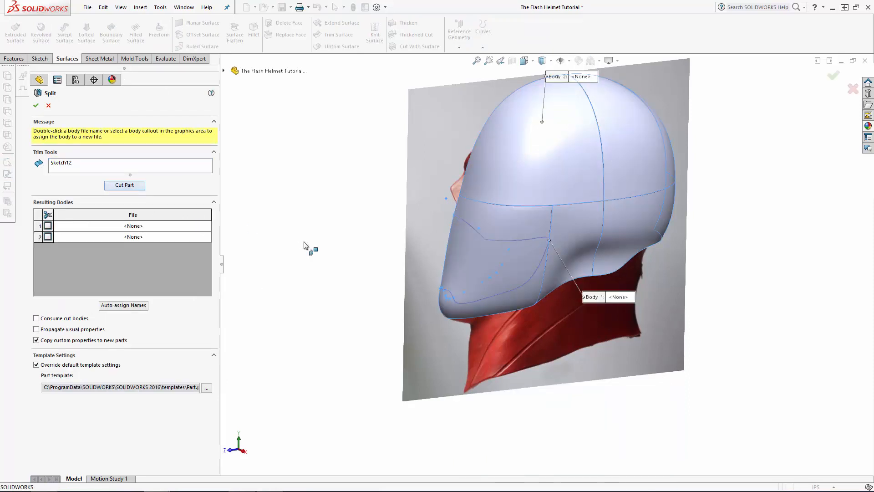
click(48, 226)
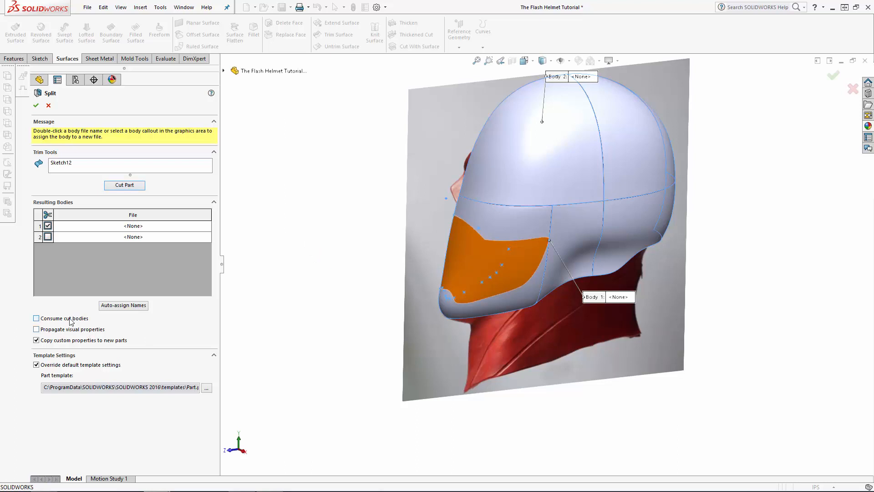
click(35, 318)
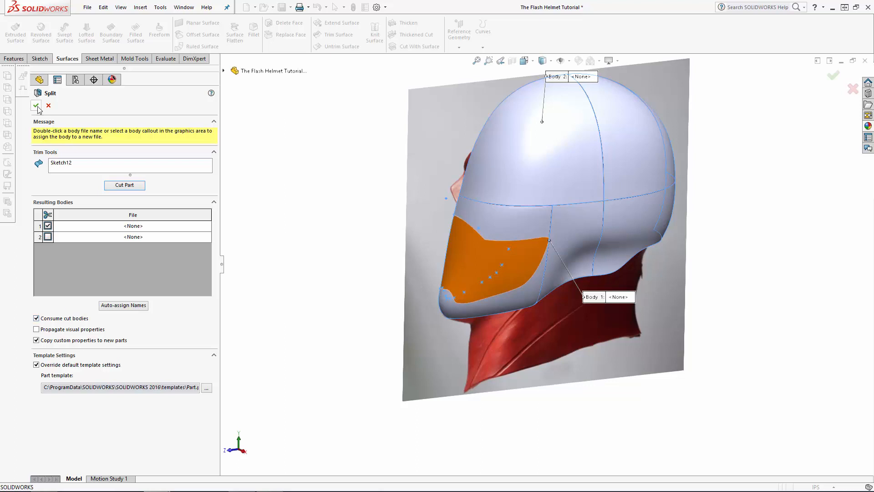
click(37, 106)
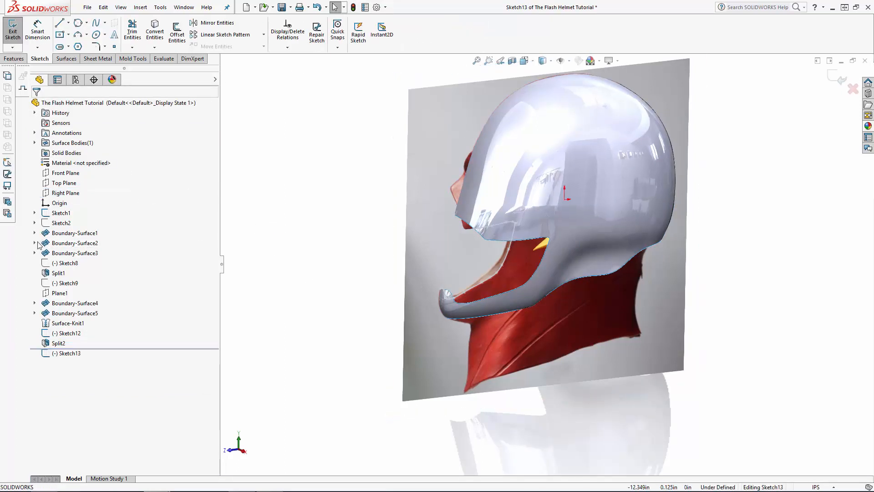
Draw a spline along the nose edge in Sketch13 and finish it.
click(34, 242)
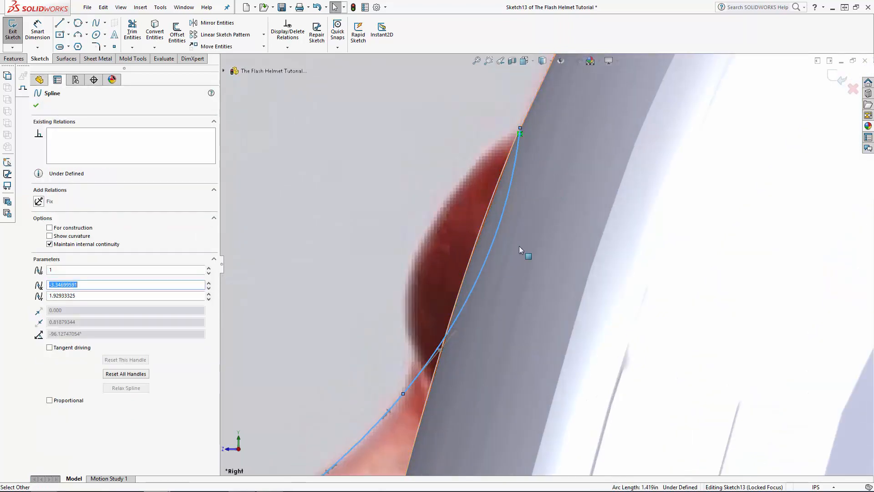
click(36, 106)
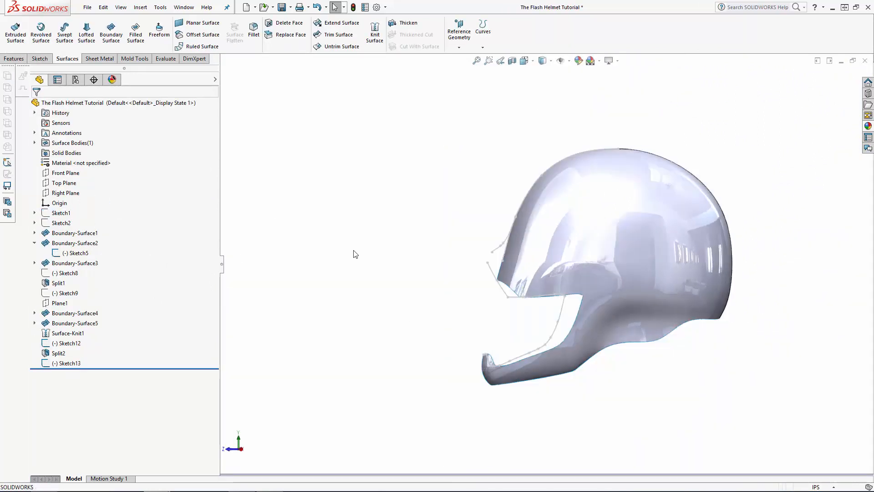
Draw a front-view spline in Sketch14, adjust its top tangent, dimension its lower end 0.885 in and exit the sketch.
click(69, 343)
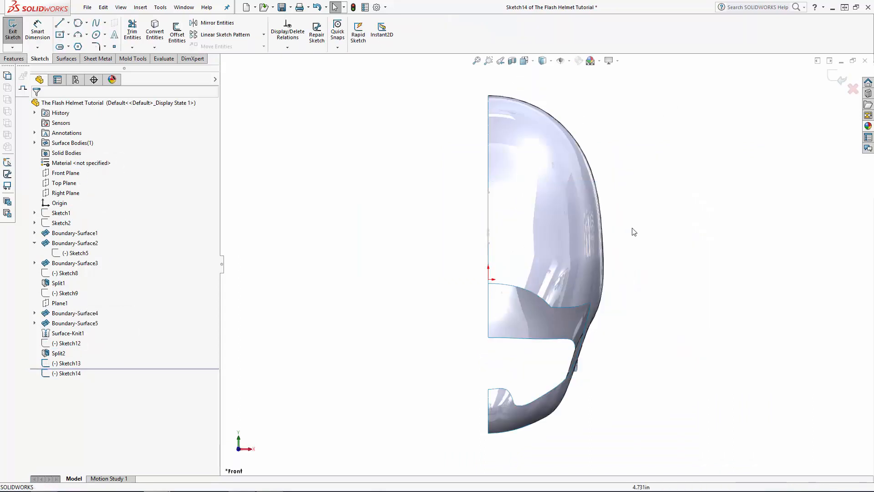
click(97, 22)
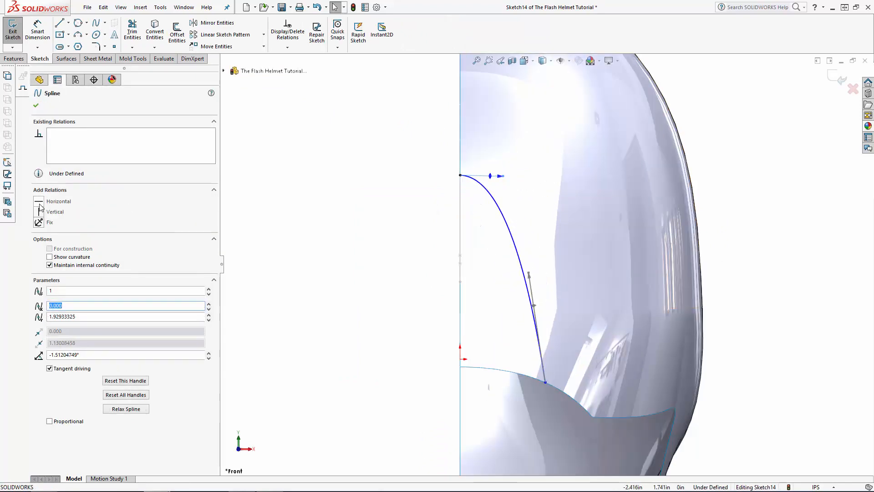
click(59, 202)
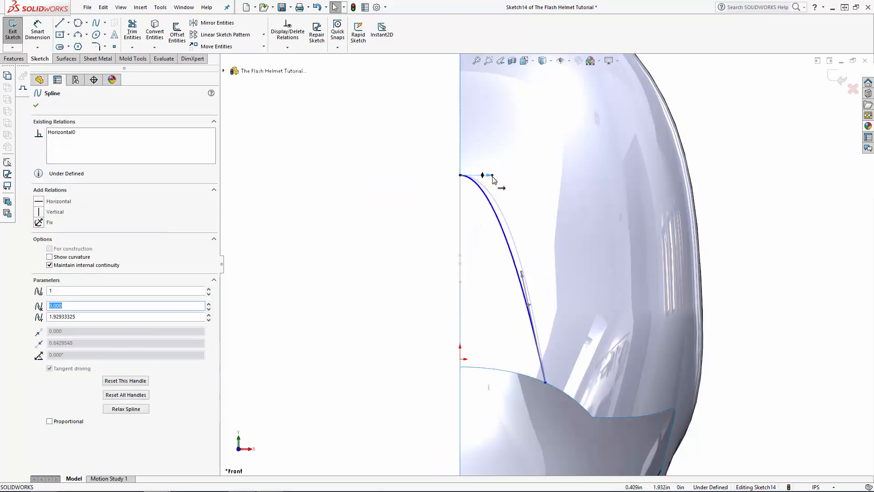
click(38, 29)
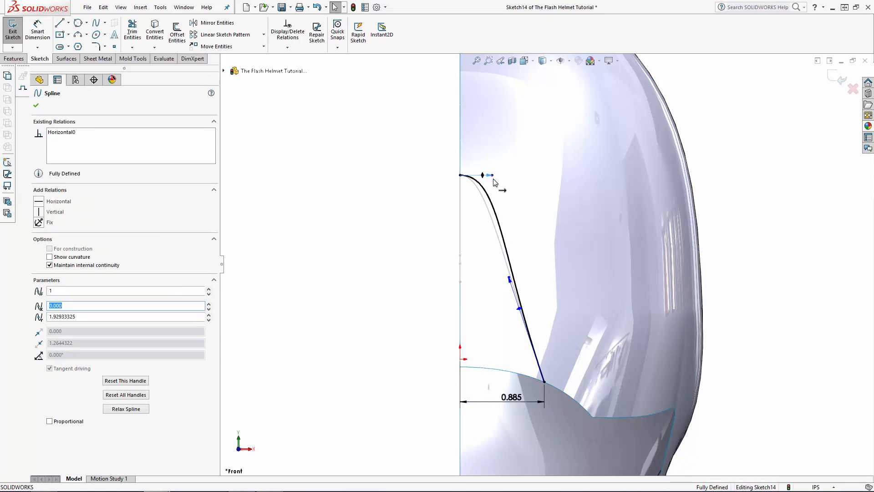
click(37, 106)
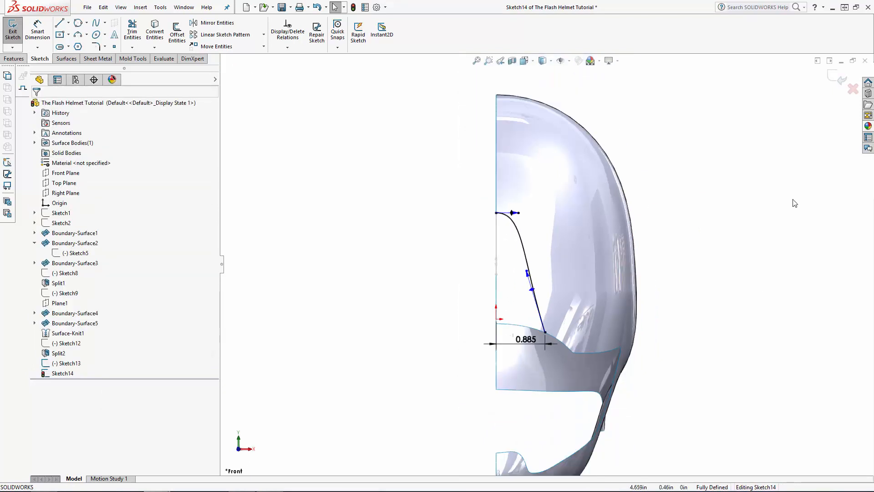
click(12, 30)
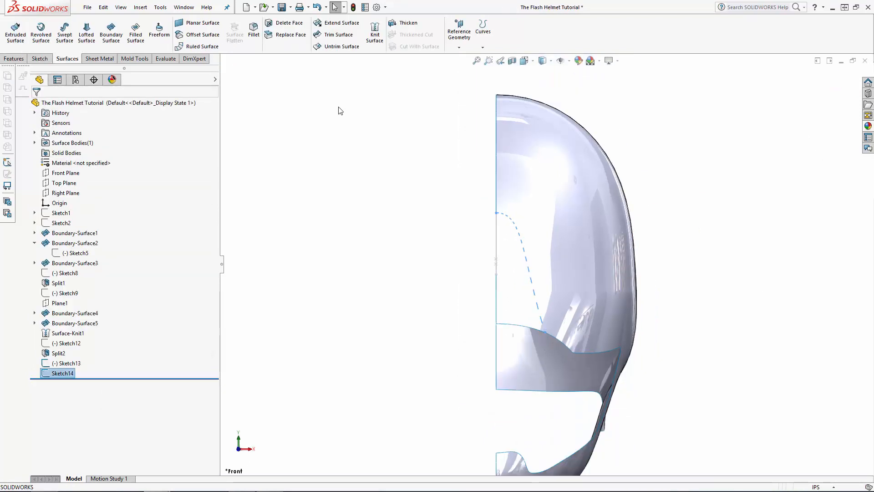
click(140, 8)
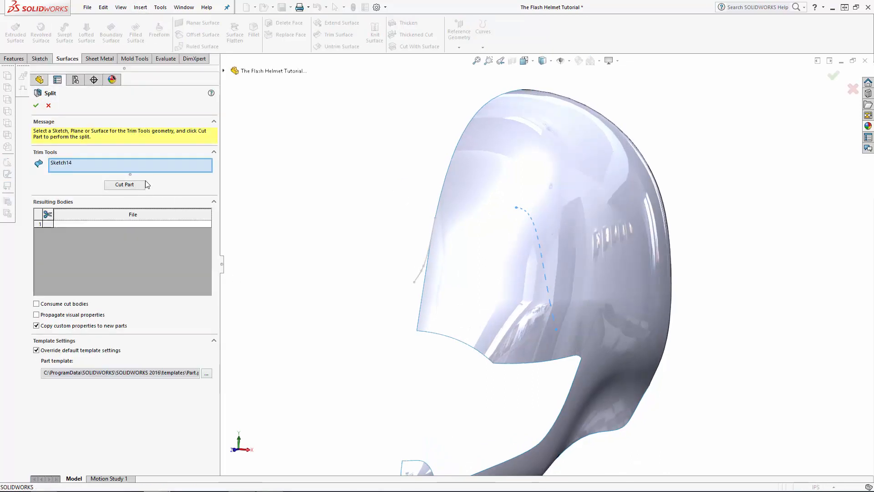
Cut the helmet along Sketch14 and consume the cut-off front face panel.
click(125, 184)
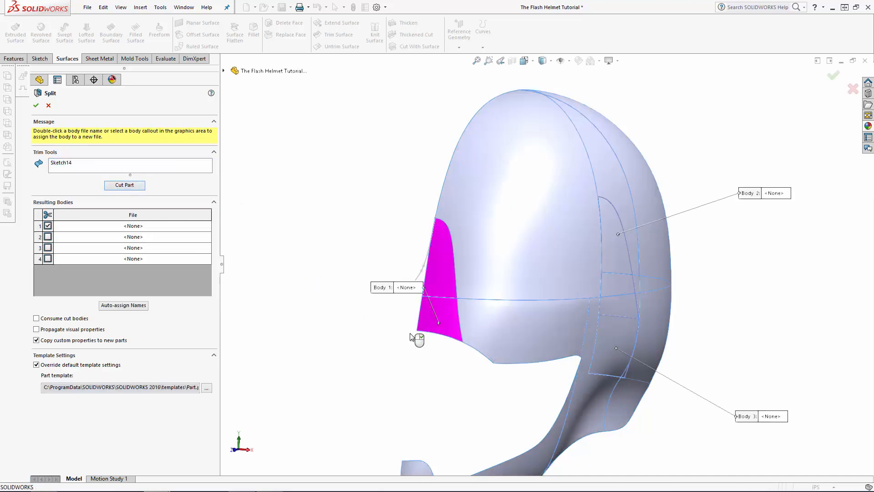
click(37, 318)
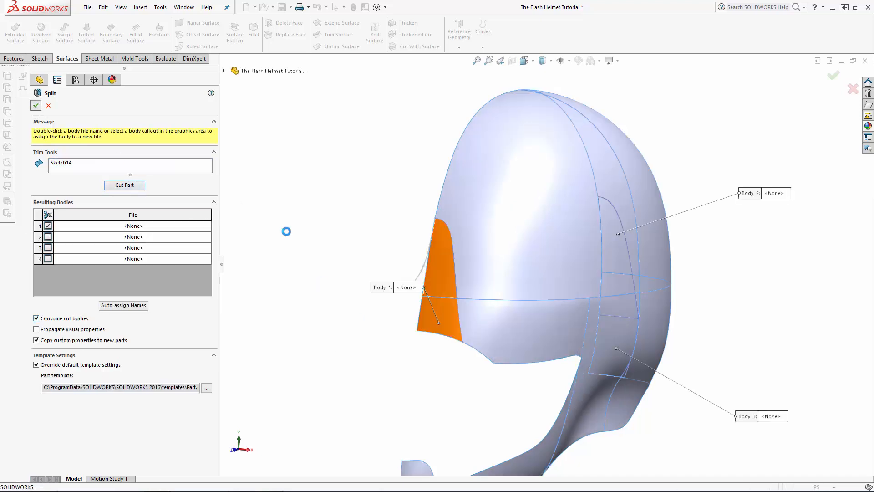
click(36, 104)
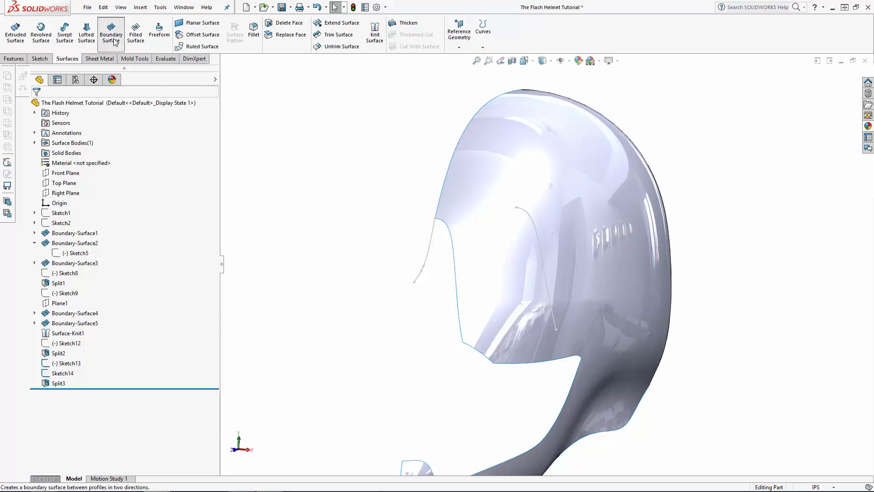
Define boundary profiles from Sketch13 and the face-opening edge group via SelectionManager.
click(110, 33)
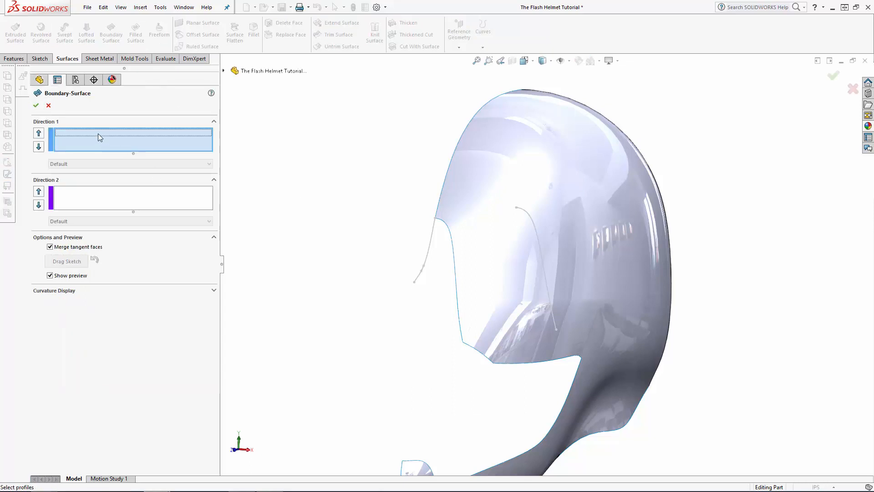
click(429, 252)
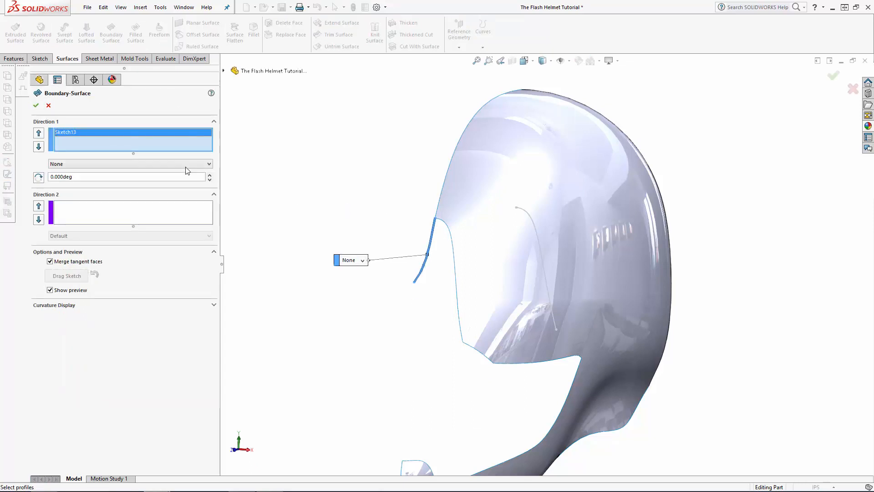
right_click(132, 139)
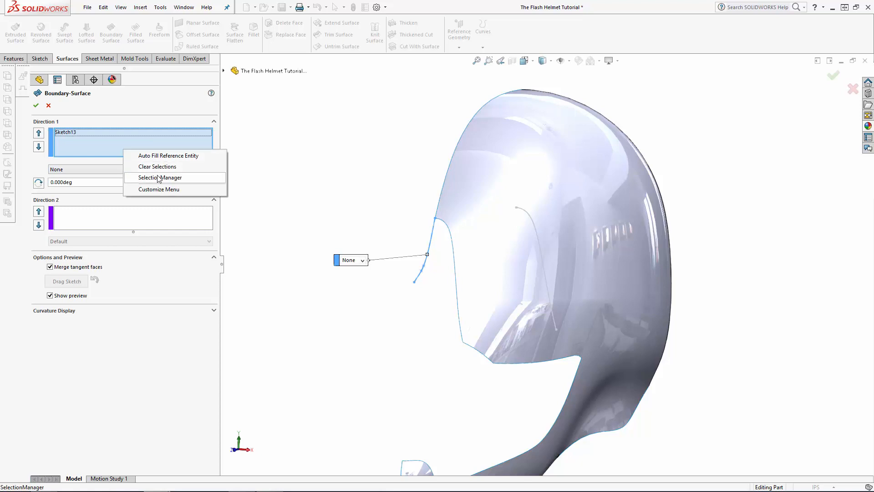
click(161, 178)
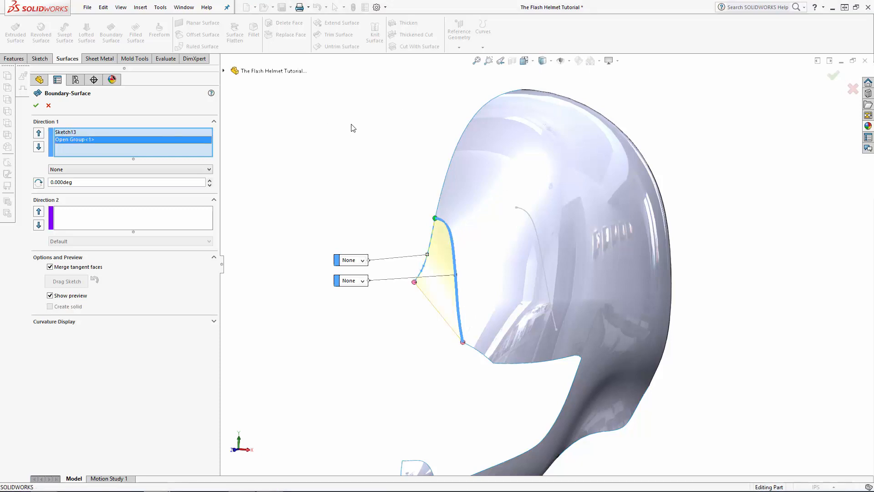
mouse_move(255, 187)
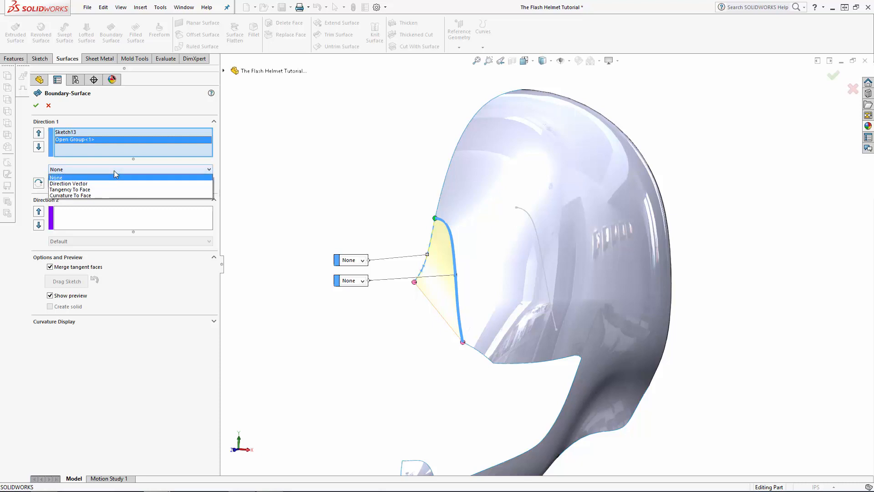
mouse_move(70, 189)
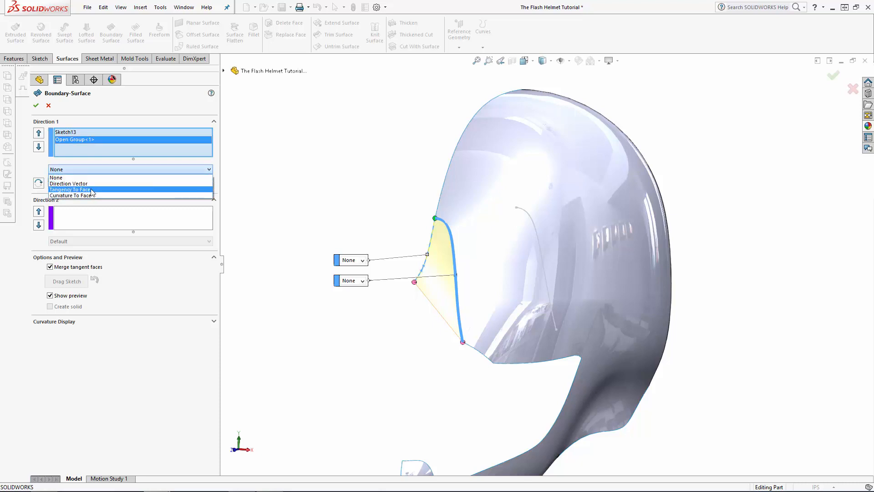
Set the edge profile Tangency To Face with length 1.300, Sketch13 Normal To Profile, and create the surface.
click(71, 189)
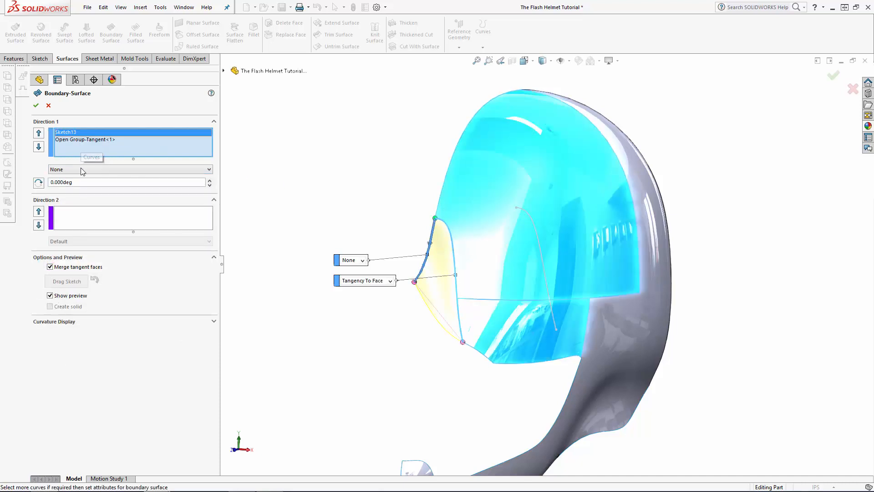
click(128, 169)
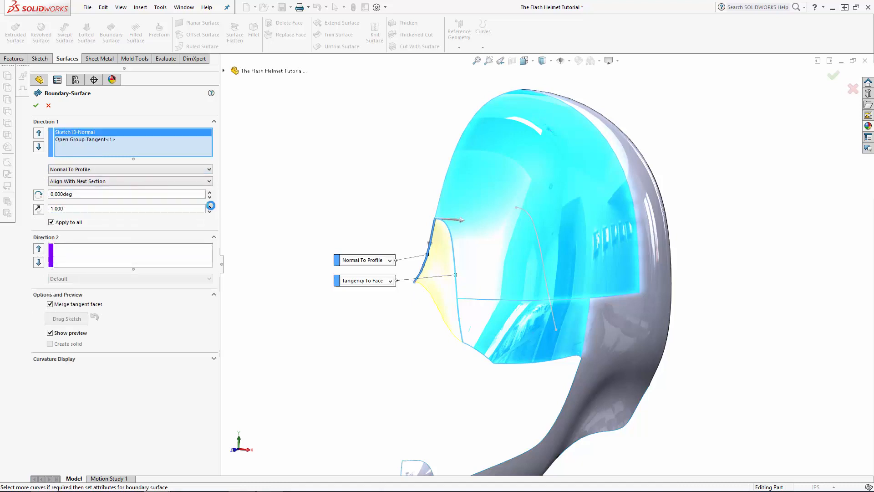
click(210, 206)
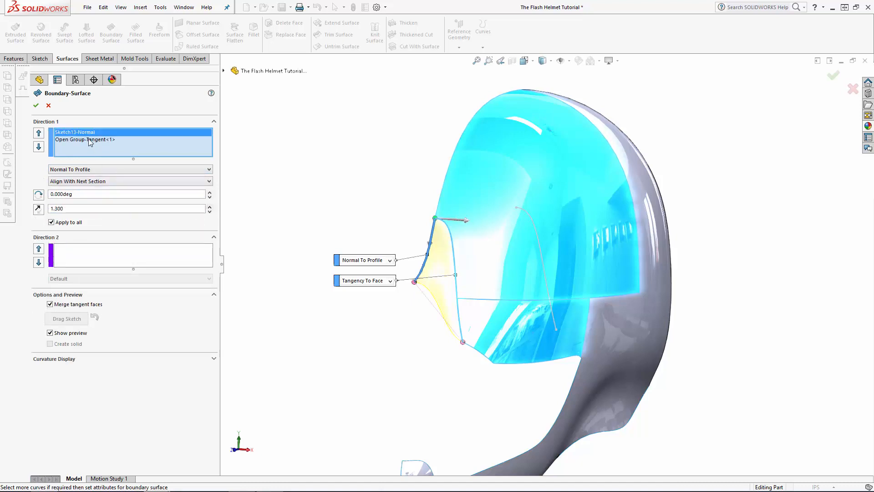
click(209, 211)
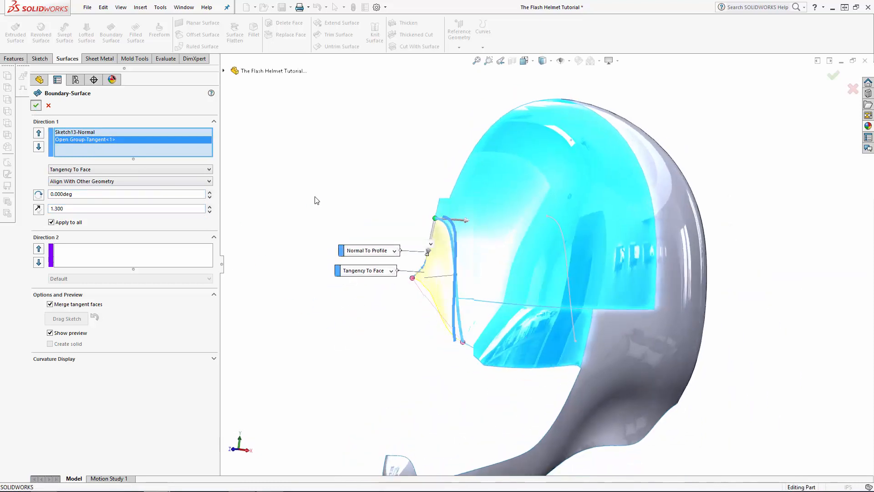
click(36, 106)
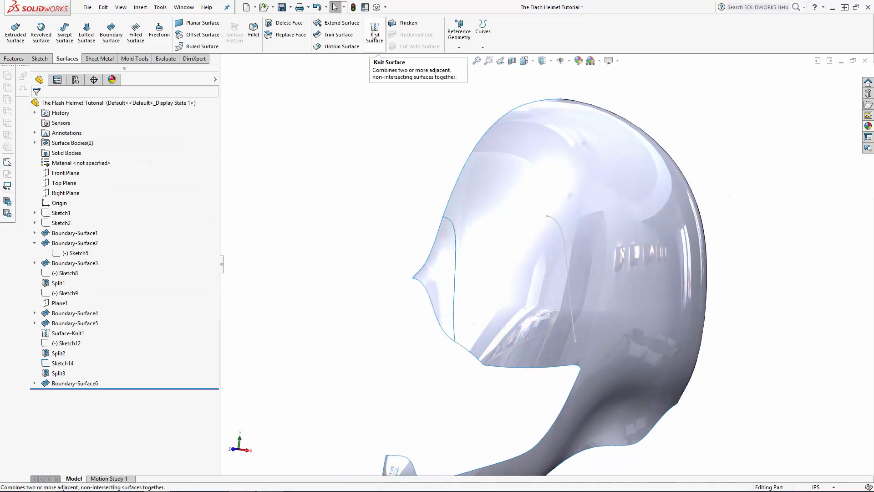
Knit Split3 and Boundary-Surface6 into one surface body, Surface-Knit2.
click(374, 32)
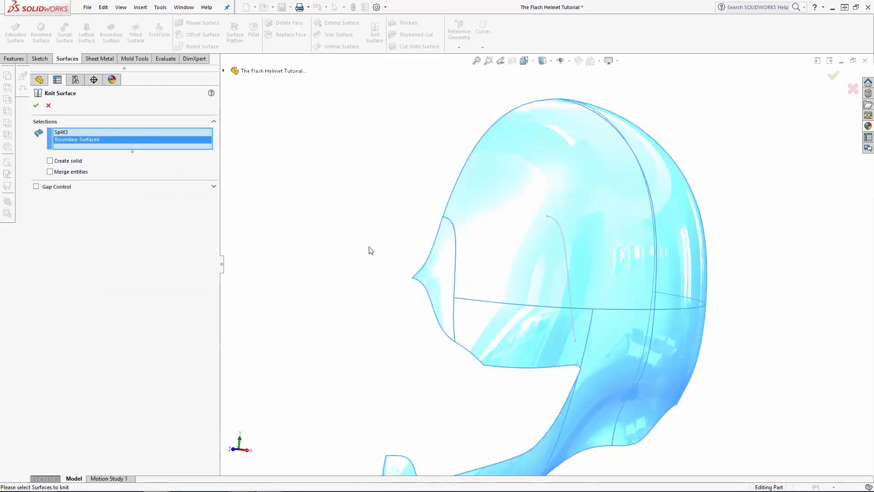
click(35, 105)
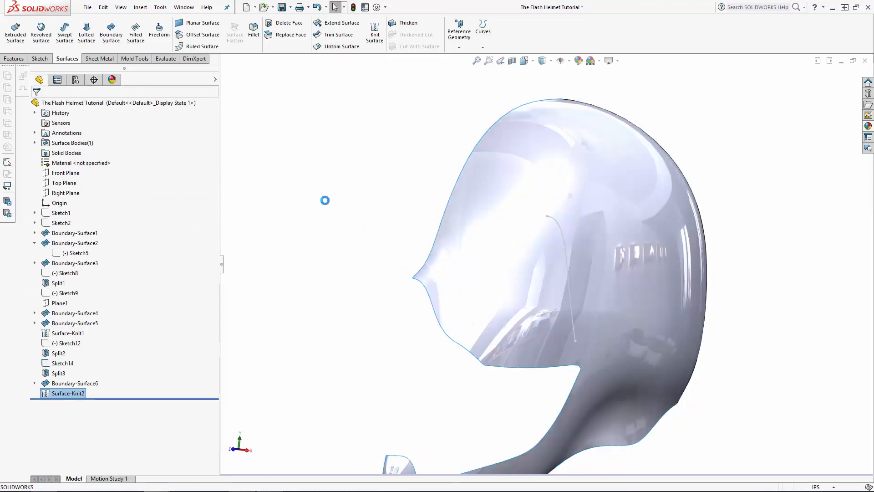